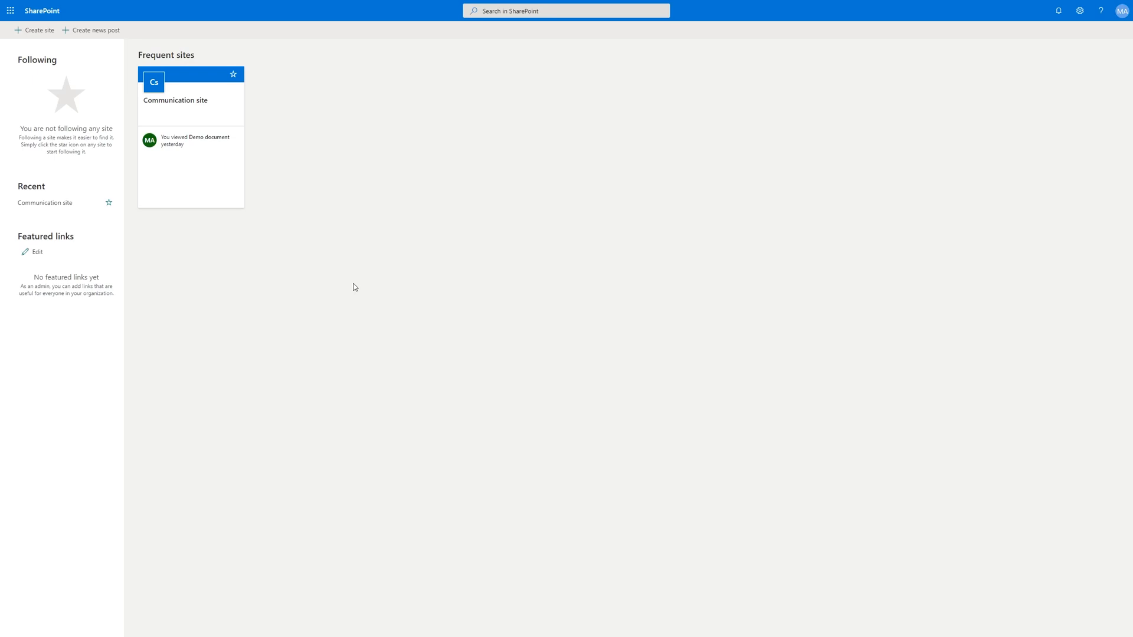
{"action": "mouse_move", "coordinate": [188, 101]}
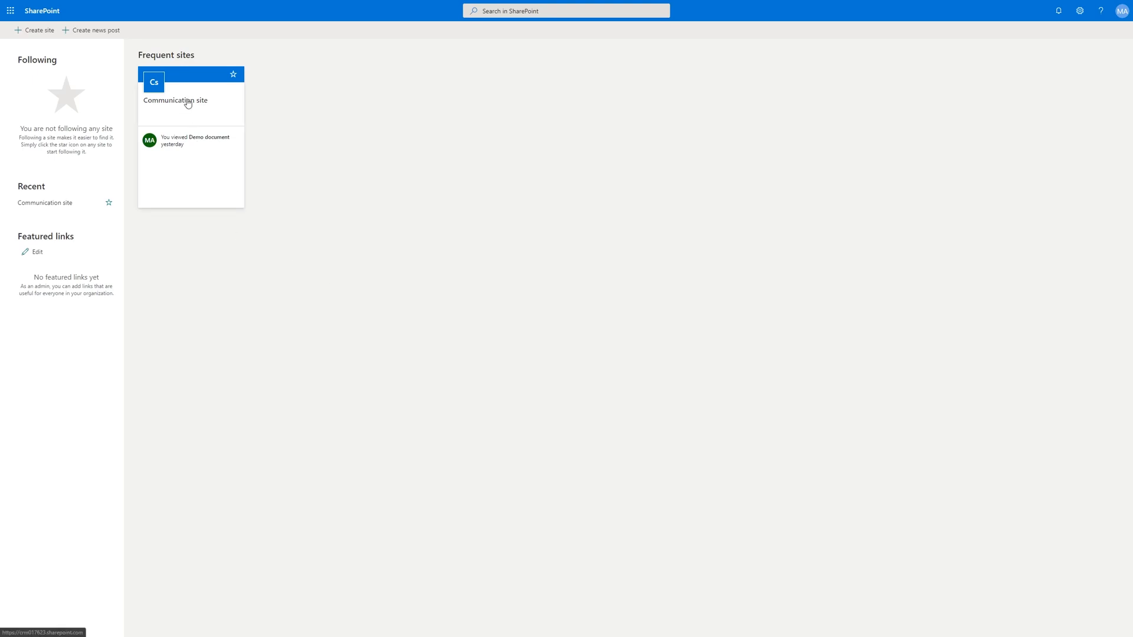
Step: Open the Account library, holding the A. Datum Corporation folder, via the Communication site's Site contents
{"action": "left_click", "coordinate": [175, 99]}
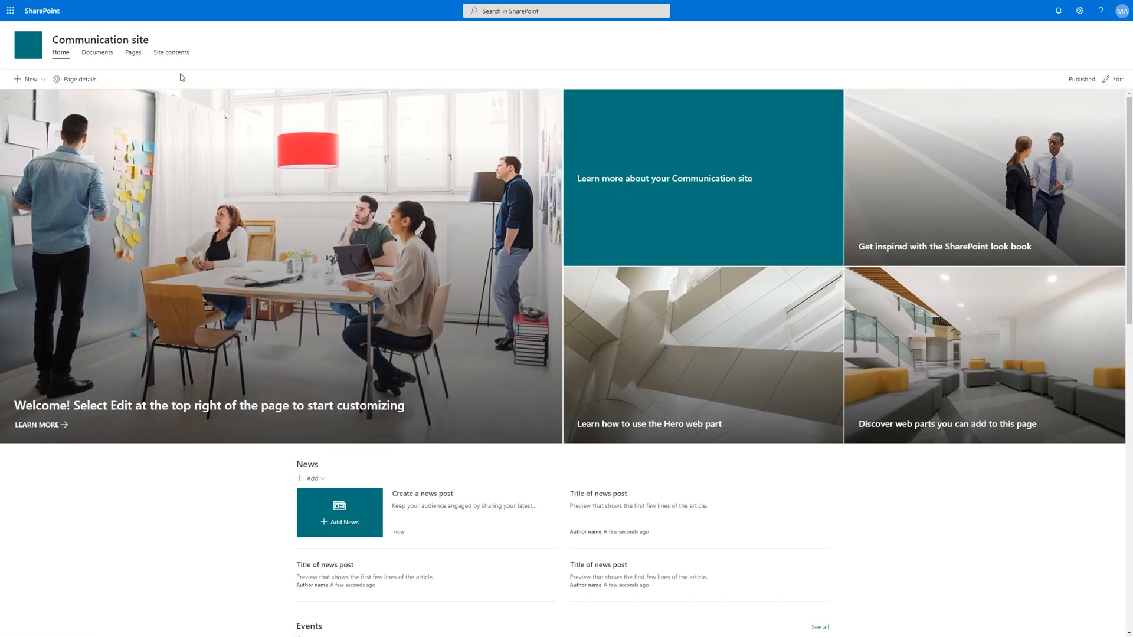
{"action": "left_click", "coordinate": [170, 52]}
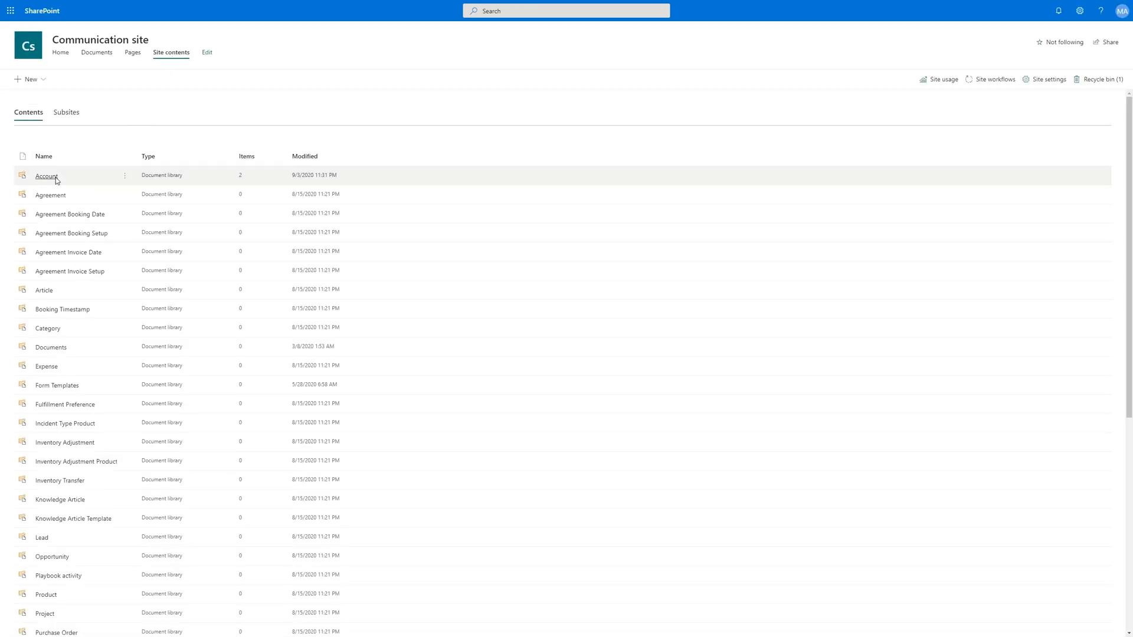
{"action": "left_click", "coordinate": [47, 175]}
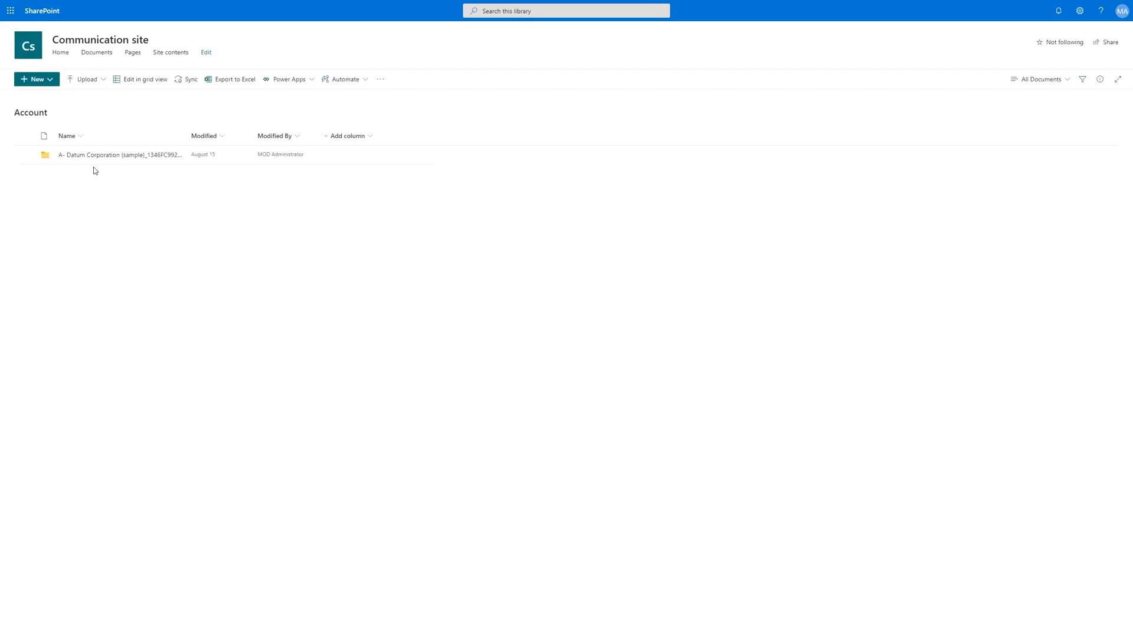
{"action": "left_click", "coordinate": [120, 154]}
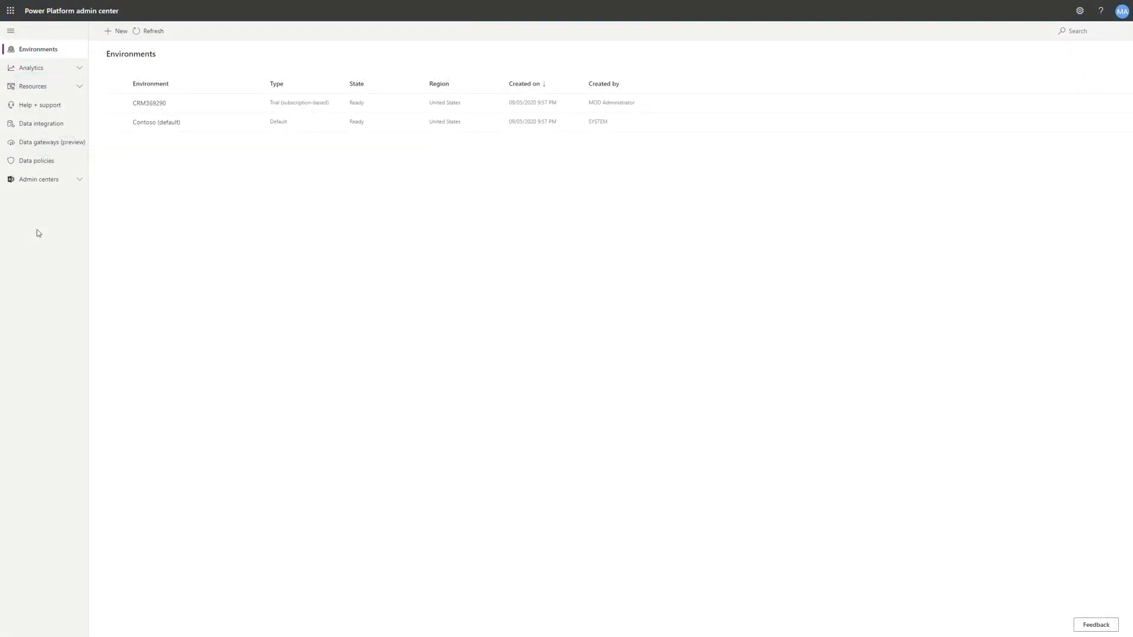
Step: Open Integration > Document management settings for the CRM369290 environment
{"action": "left_click", "coordinate": [116, 103]}
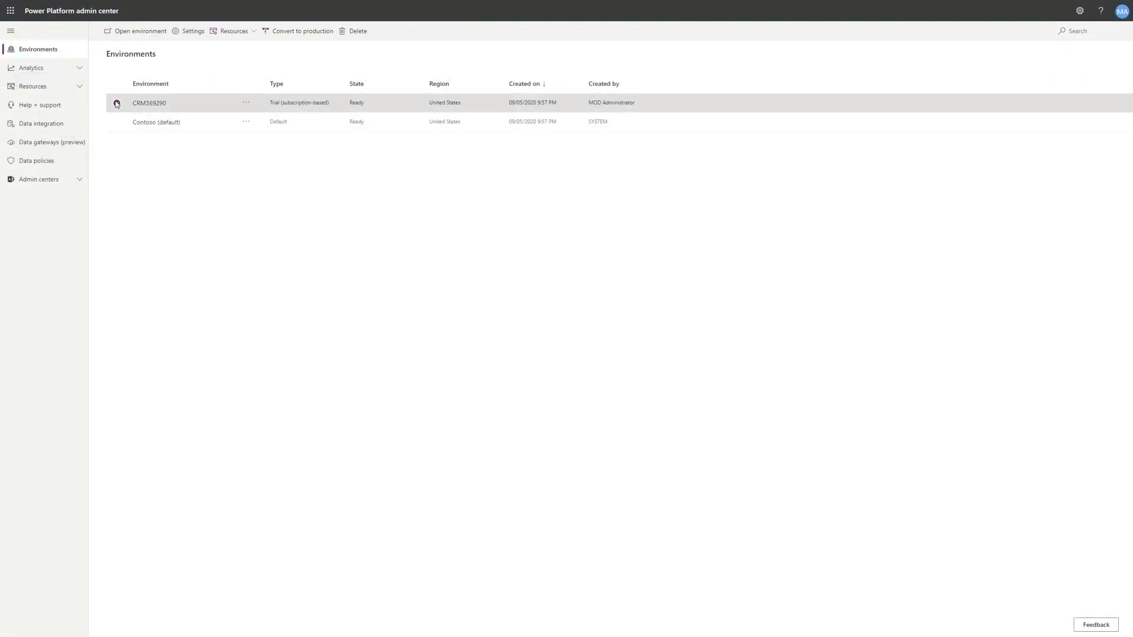
{"action": "left_click", "coordinate": [192, 31]}
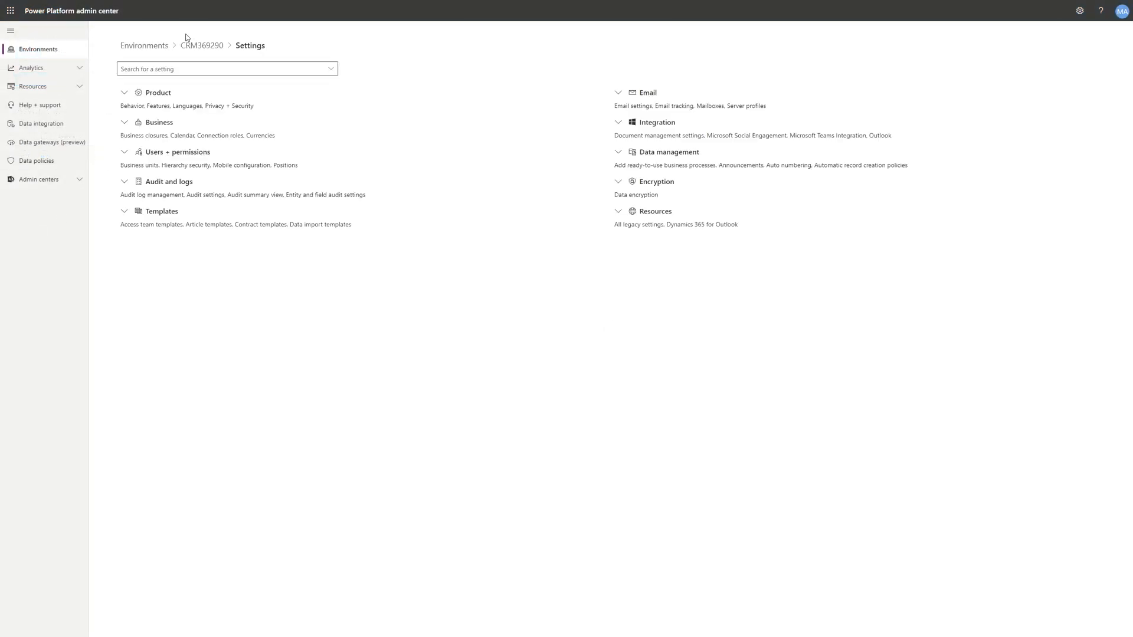
{"action": "left_click", "coordinate": [619, 122]}
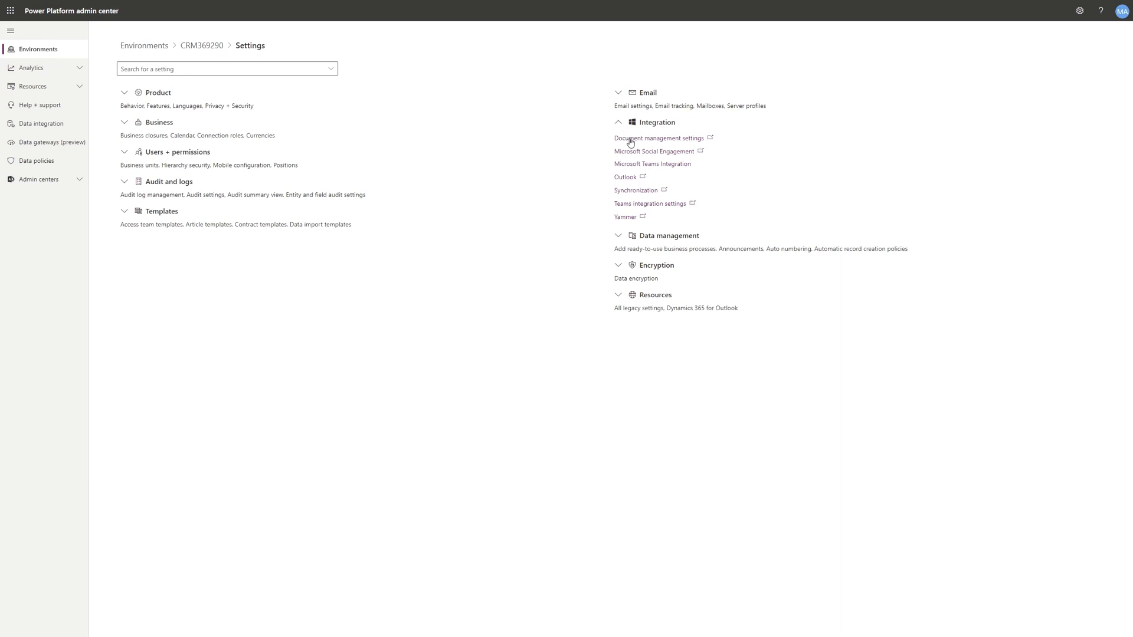
{"action": "left_click", "coordinate": [658, 138]}
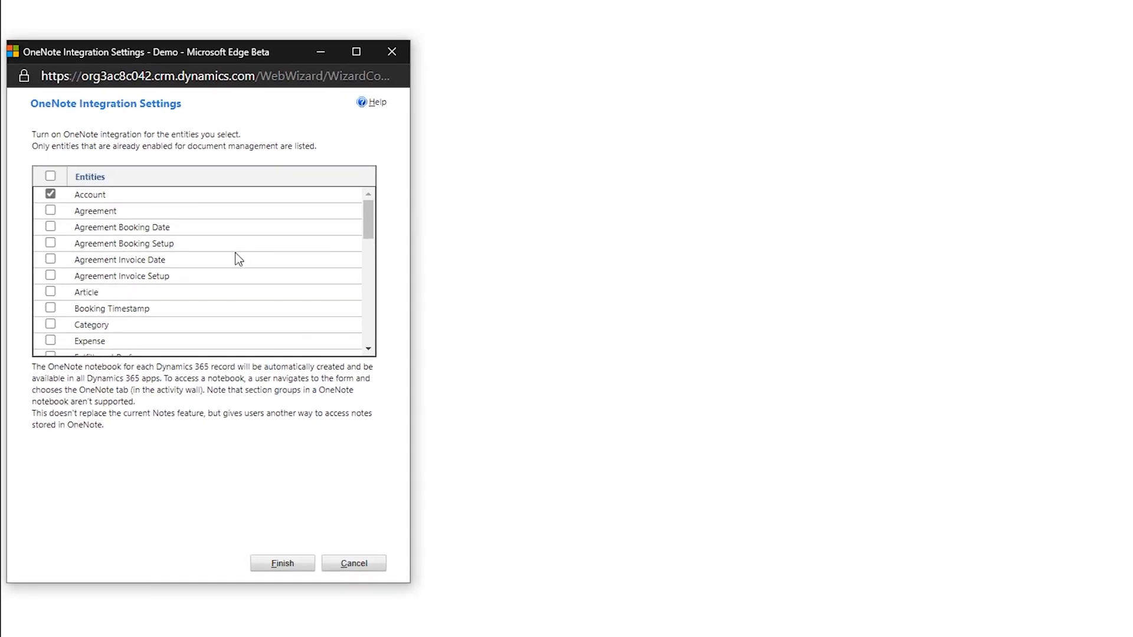
Step: Review the entity list and finish OneNote integration with Account and Lead enabled
{"action": "scroll", "scroll_direction": "down", "scroll_amount": 3}
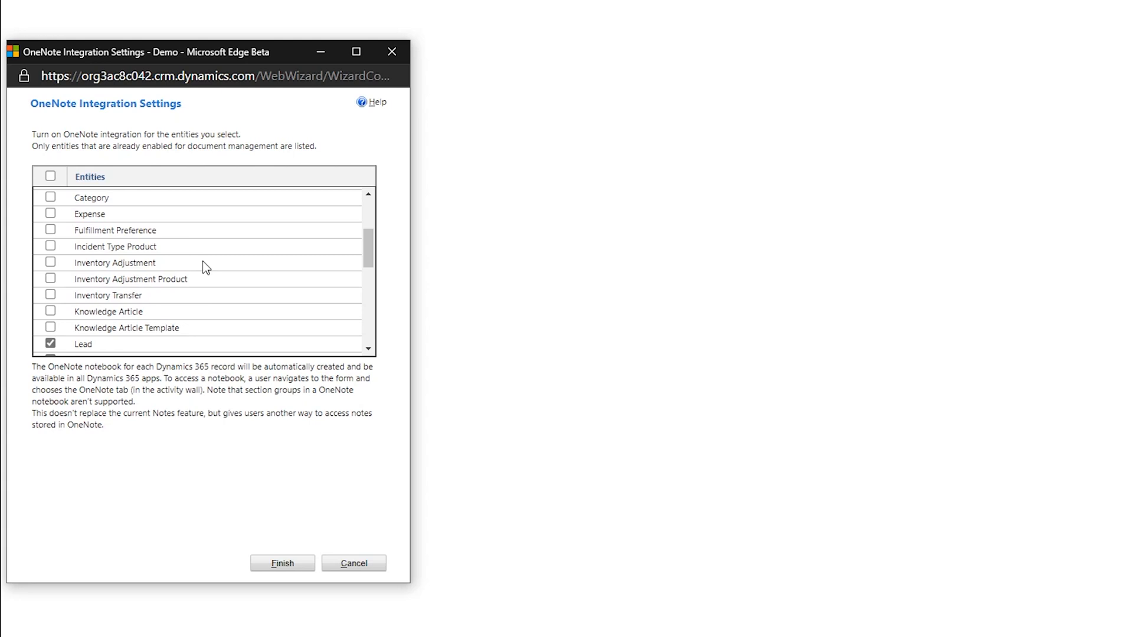
{"action": "scroll", "scroll_direction": "up", "scroll_amount": 3}
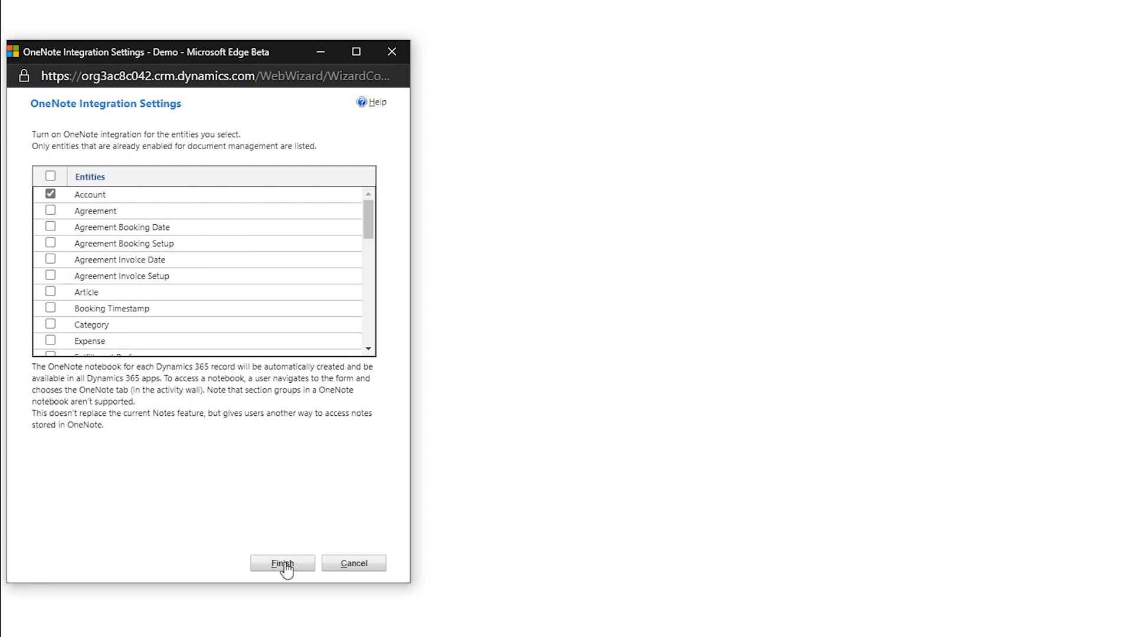
{"action": "left_click", "coordinate": [282, 564]}
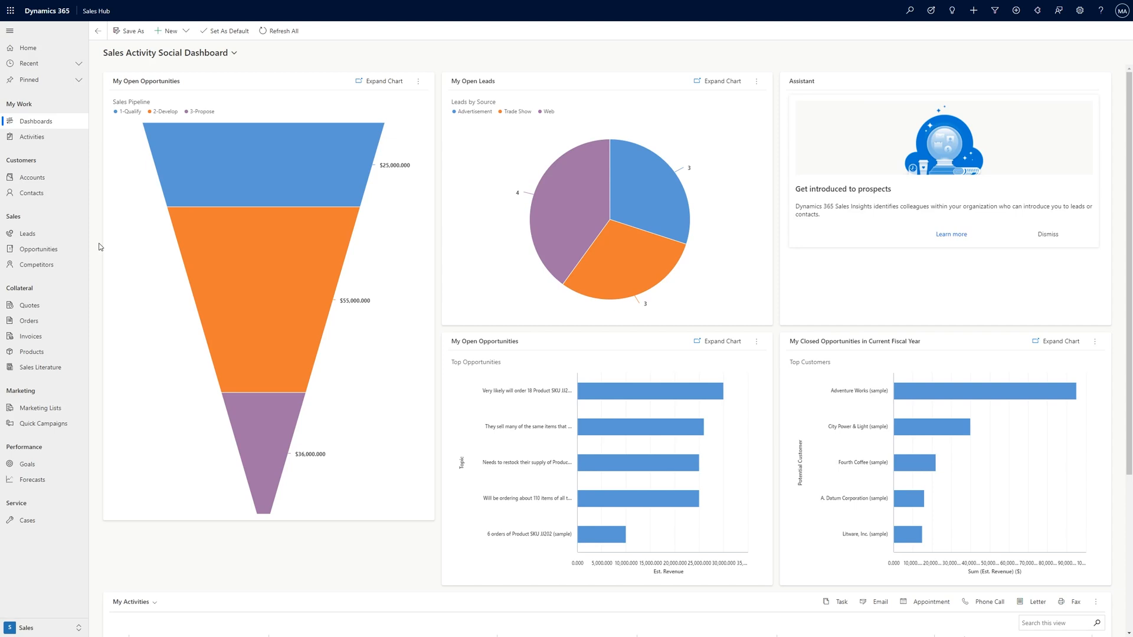
{"action": "mouse_move", "coordinate": [32, 177]}
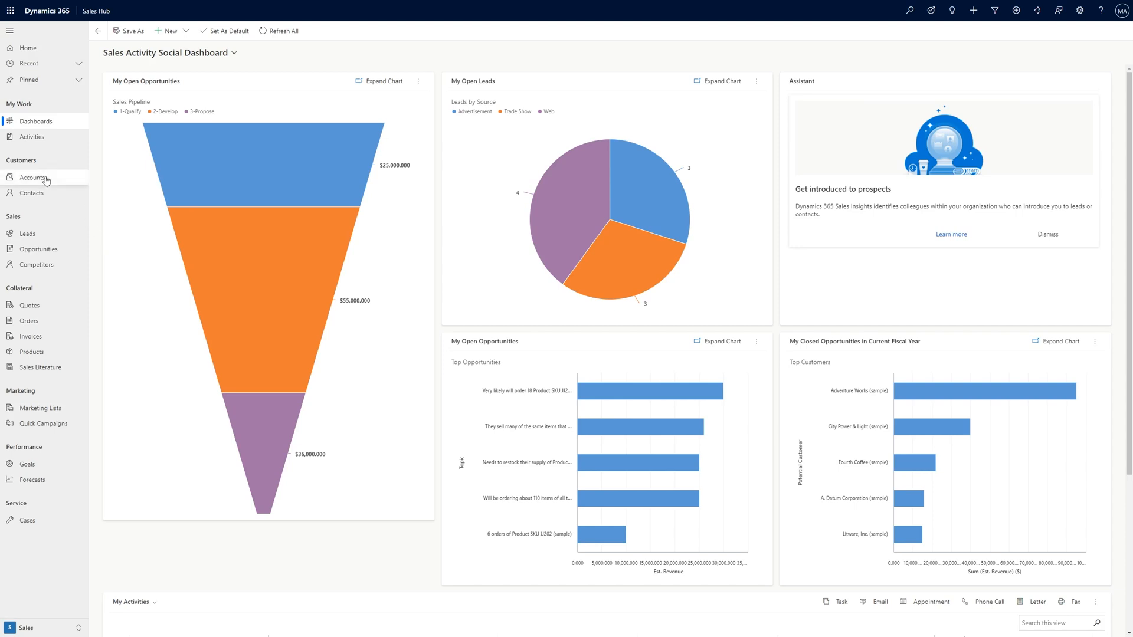
Step: From Accounts, open Blue Yonder Airlines (sample) and add a OneNote item to its timeline
{"action": "left_click", "coordinate": [33, 177]}
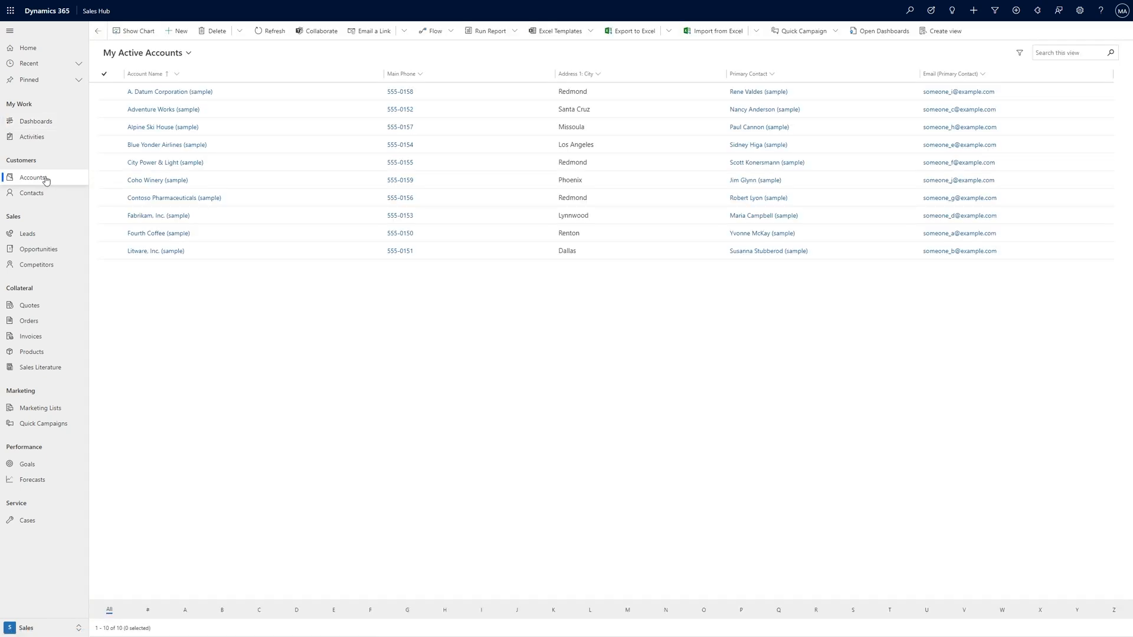
{"action": "mouse_move", "coordinate": [167, 145]}
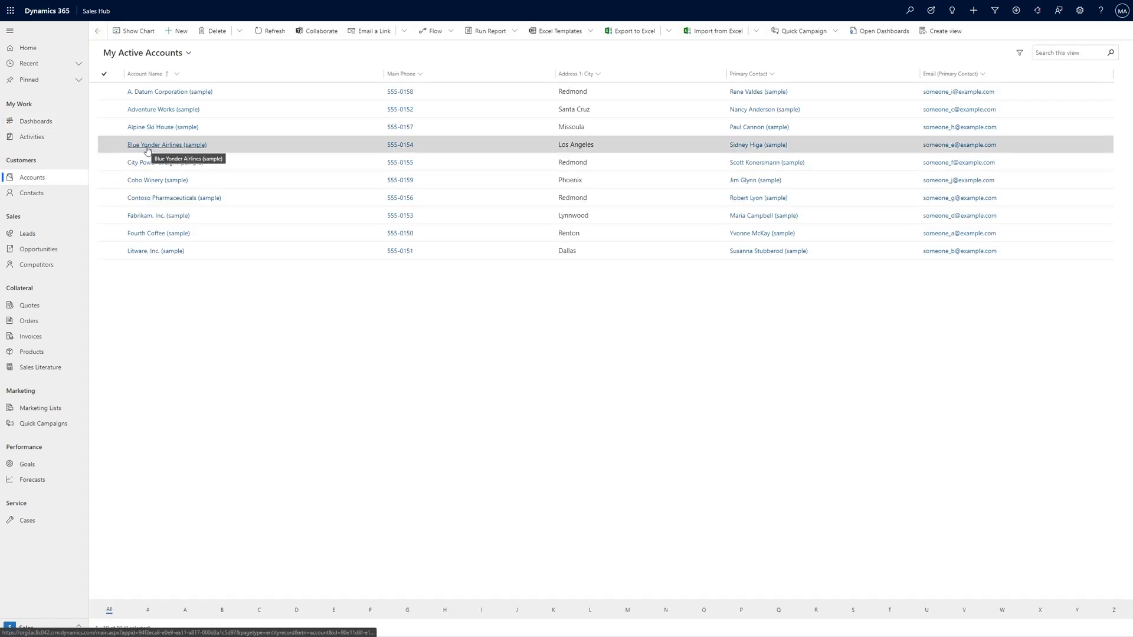
{"action": "left_click", "coordinate": [166, 145]}
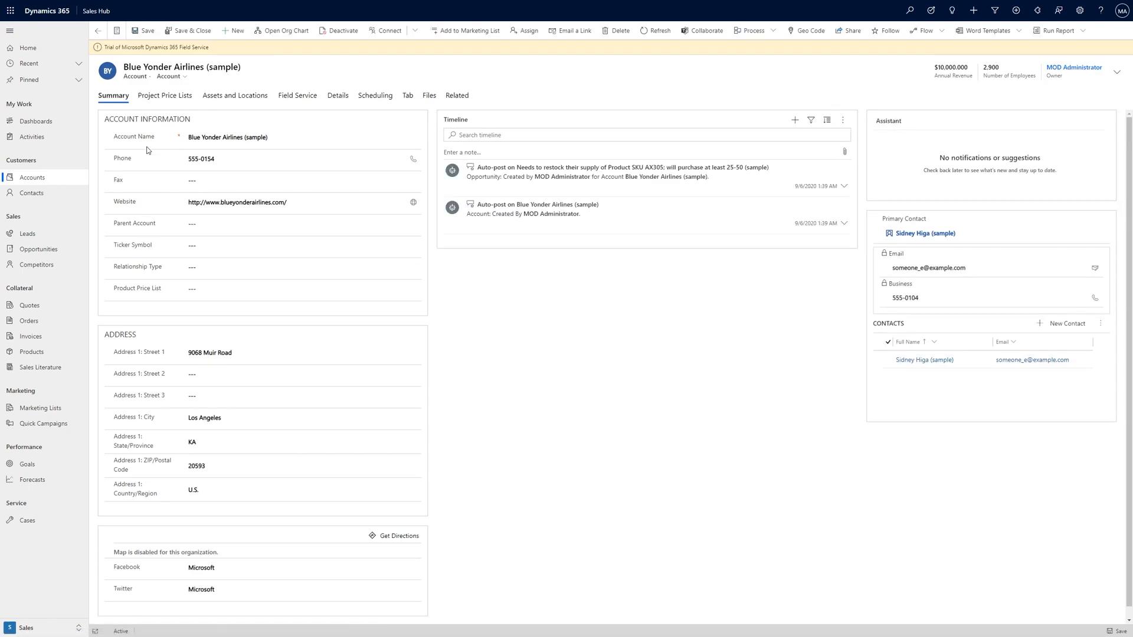
{"action": "mouse_move", "coordinate": [612, 241]}
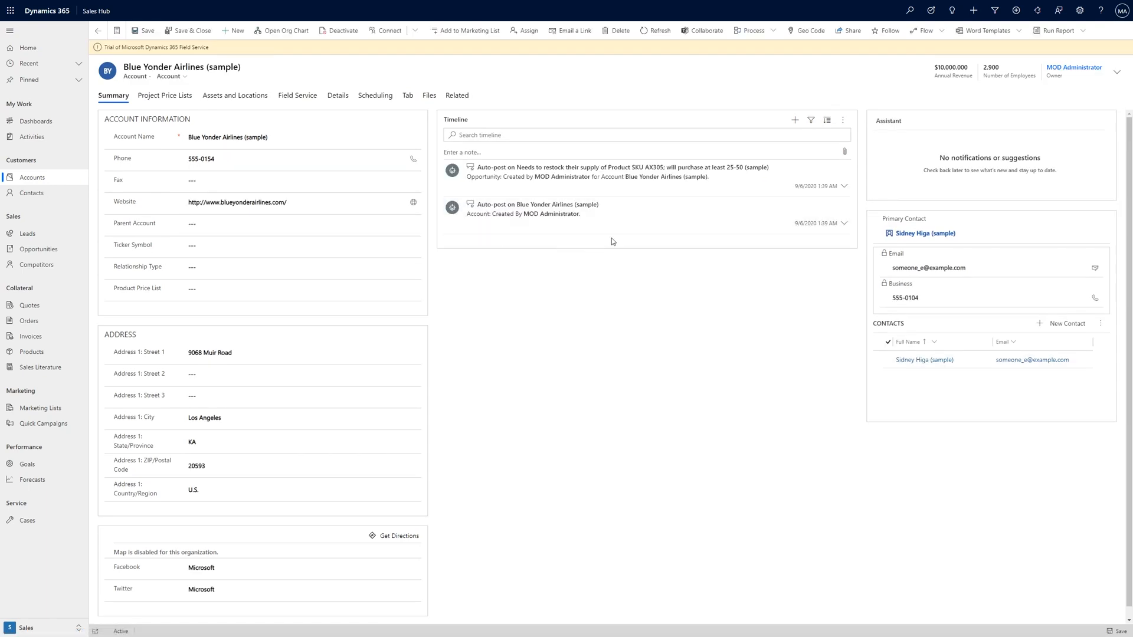
{"action": "left_click", "coordinate": [801, 105]}
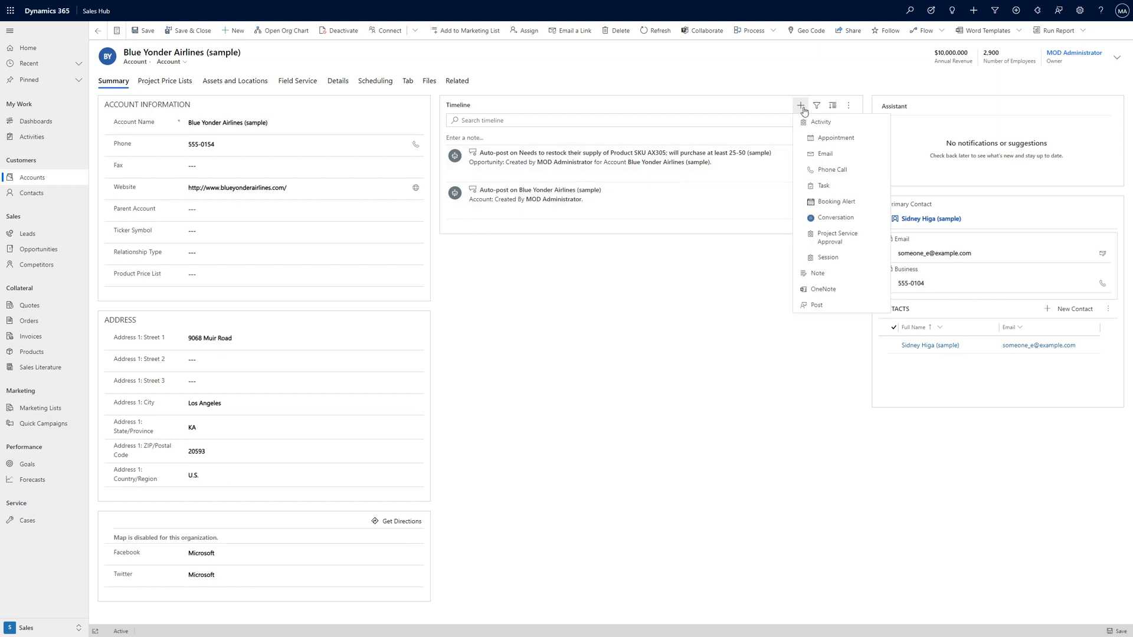
{"action": "mouse_move", "coordinate": [819, 273]}
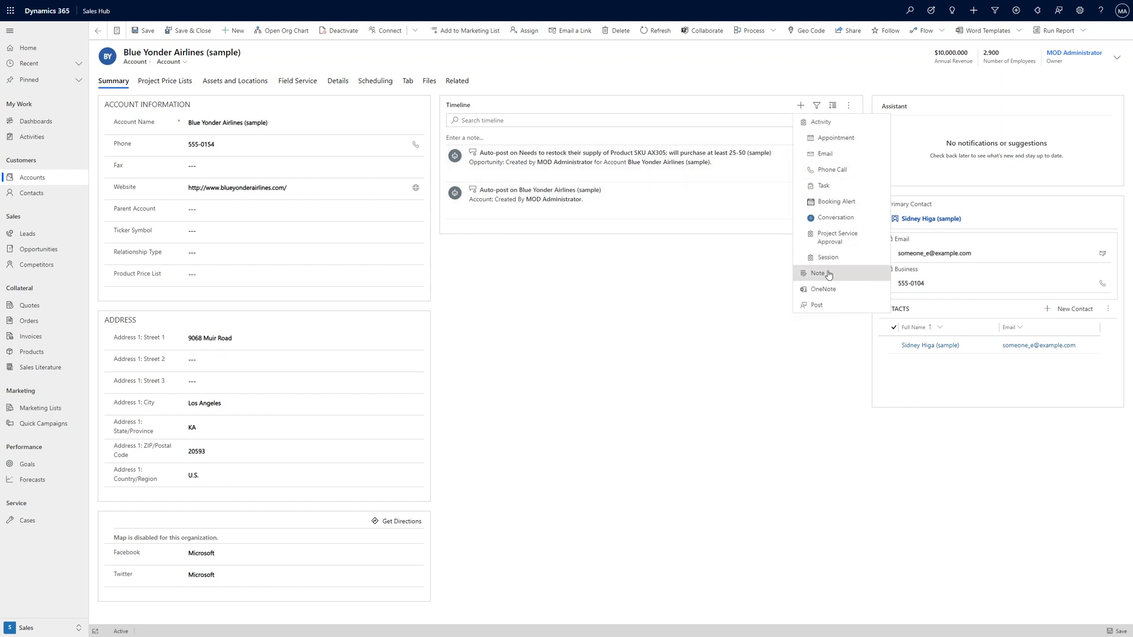
{"action": "left_click", "coordinate": [824, 289]}
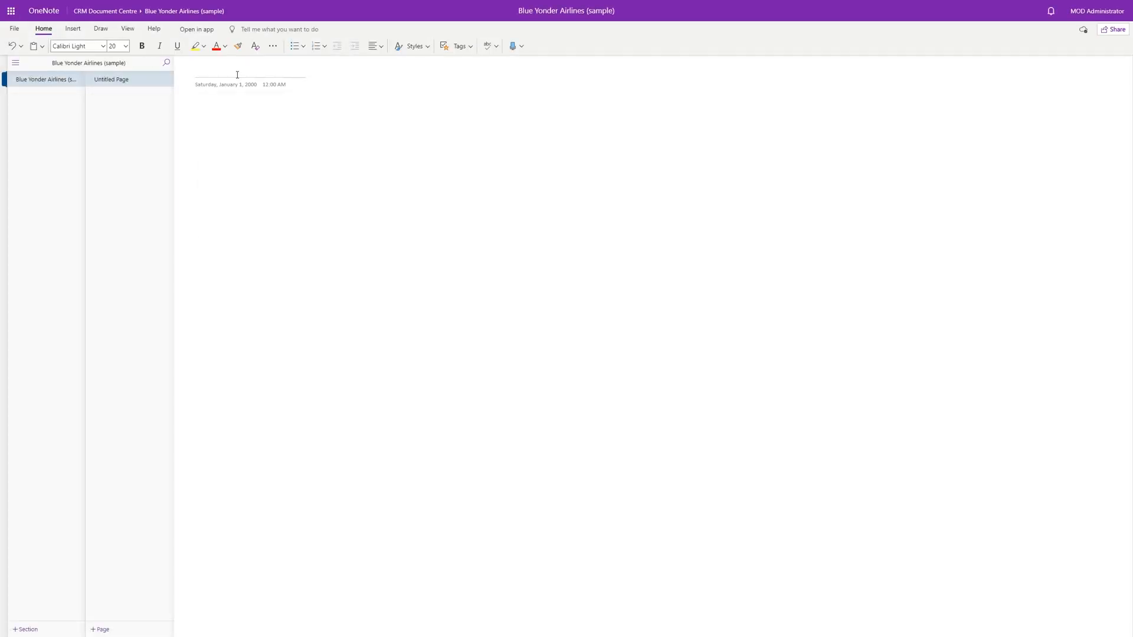
Step: Title the new OneNote page 'Project Kickoff'
{"action": "type", "text": "Project Kickoff"}
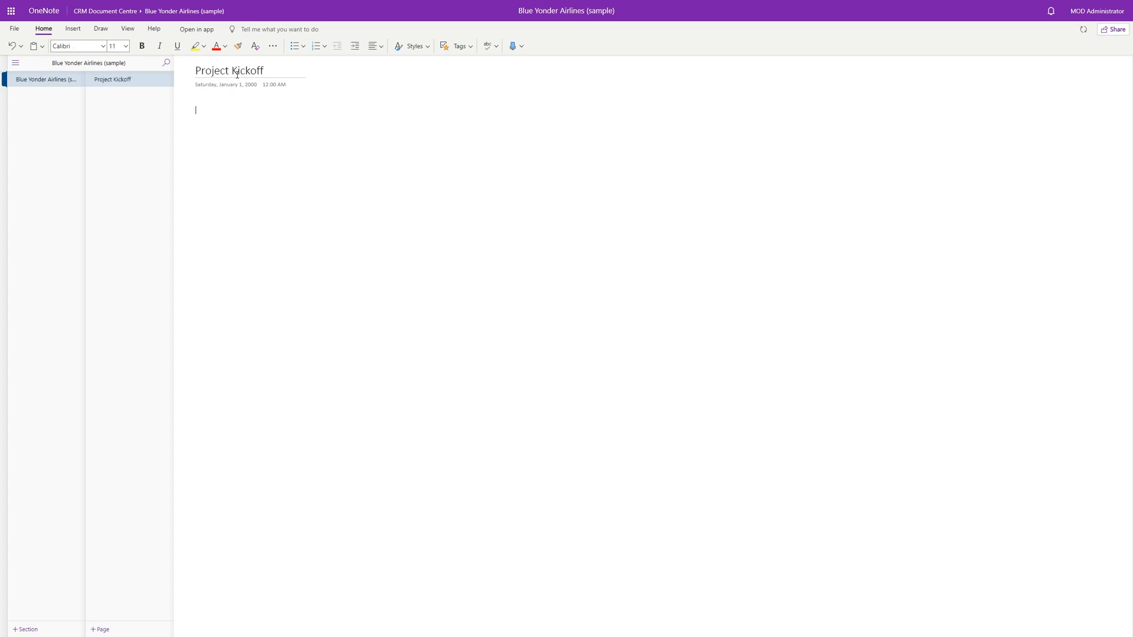
{"action": "type", "text": "=ra"}
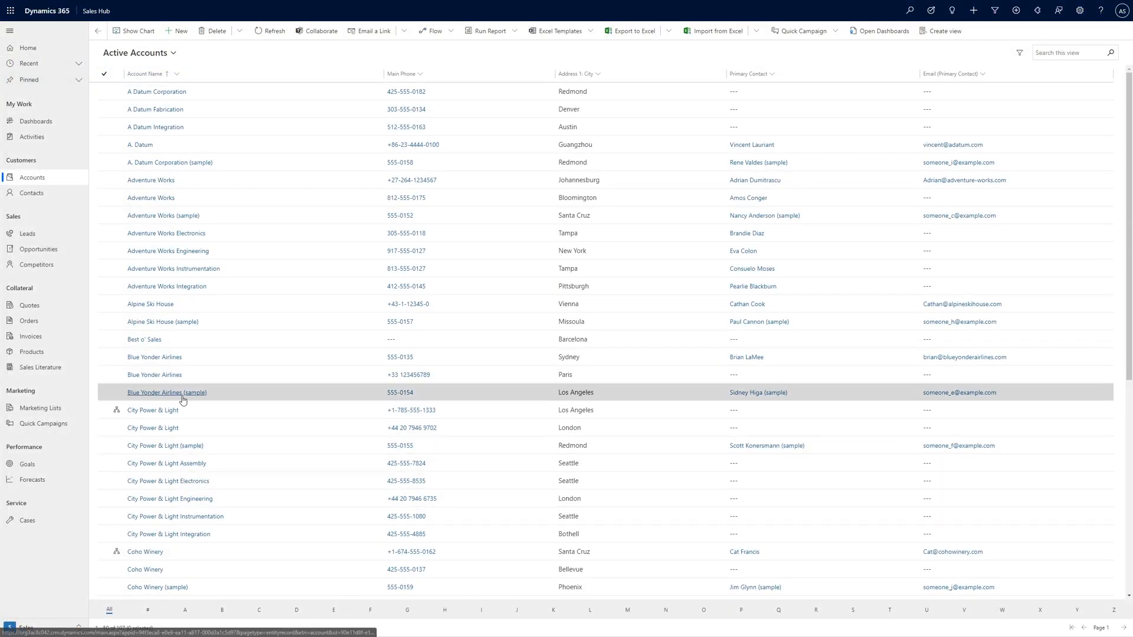
Step: Reopen Blue Yonder Airlines (sample) from Active Accounts and choose OneNote from its timeline
{"action": "left_click", "coordinate": [167, 393]}
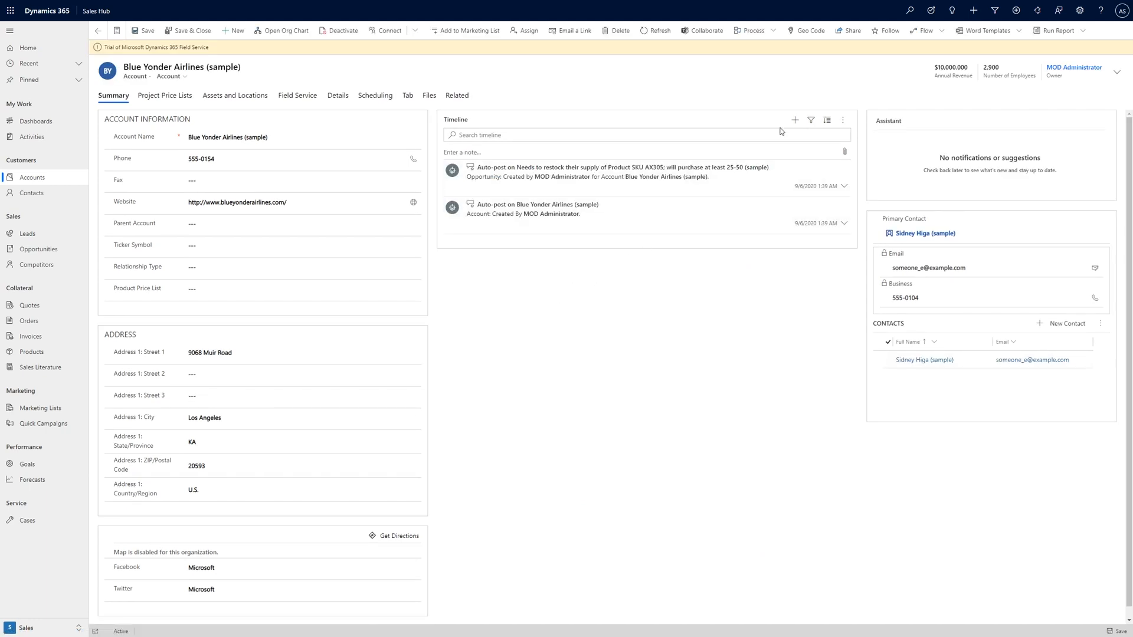
{"action": "left_click", "coordinate": [795, 119]}
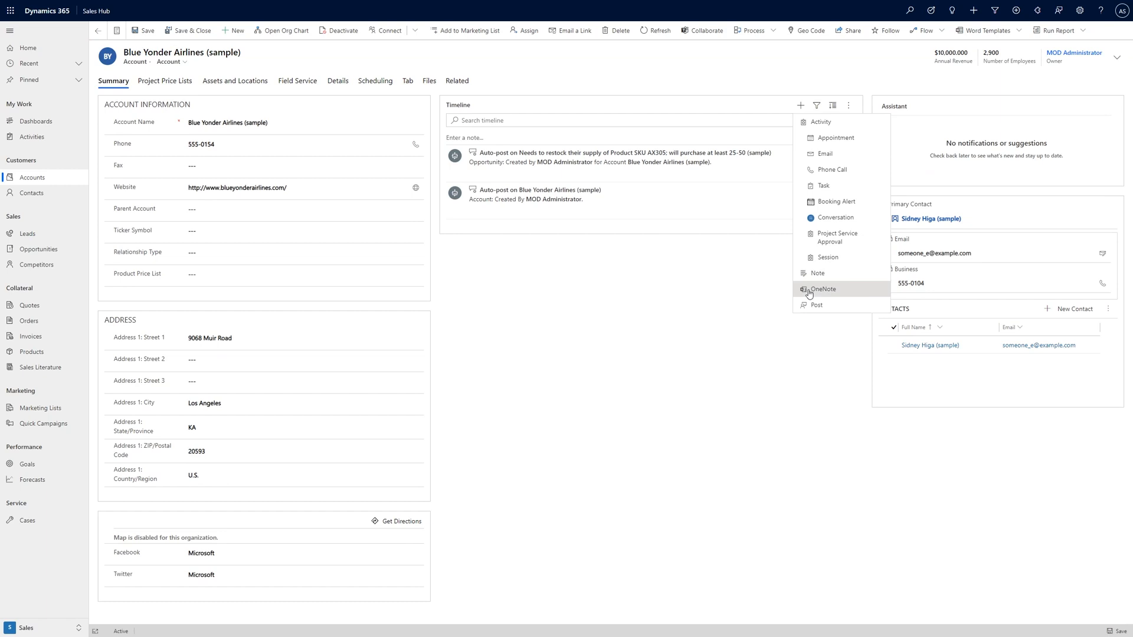
{"action": "left_click", "coordinate": [821, 290]}
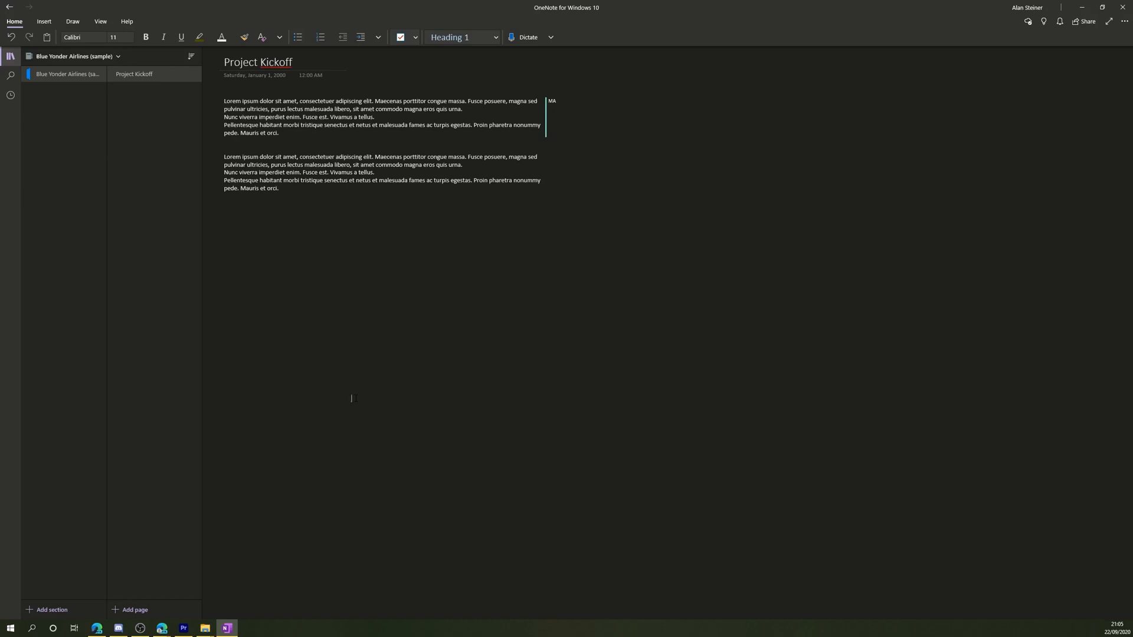
Step: Add a new page and insert the Project Workshop details from Today's Meetings
{"action": "left_click", "coordinate": [131, 609]}
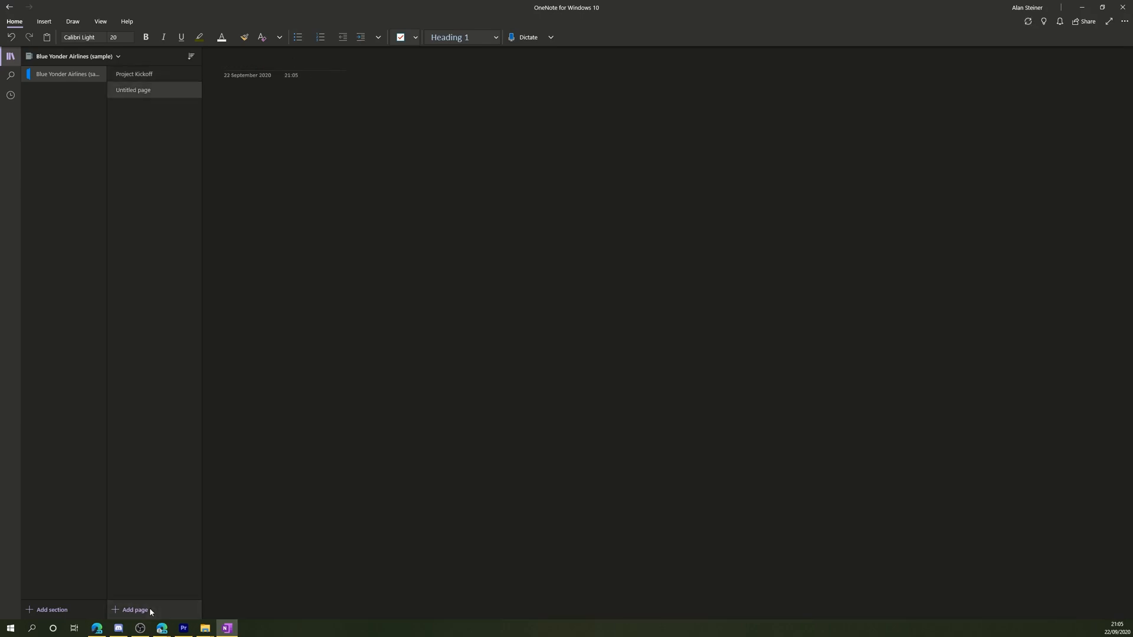
{"action": "left_click", "coordinate": [225, 61]}
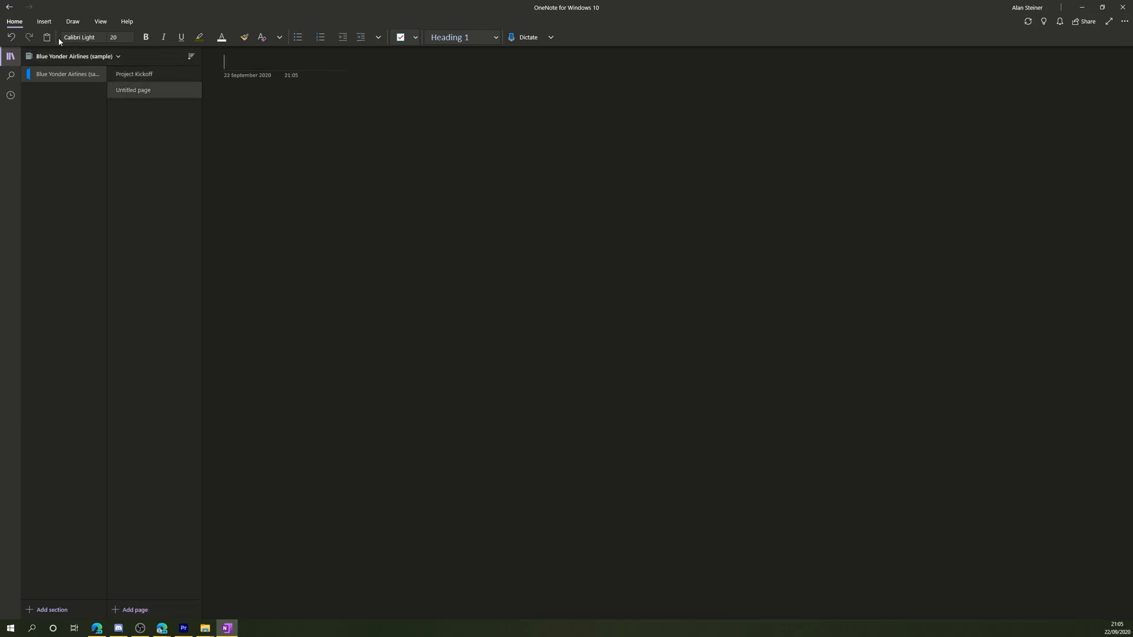
{"action": "left_click", "coordinate": [43, 21]}
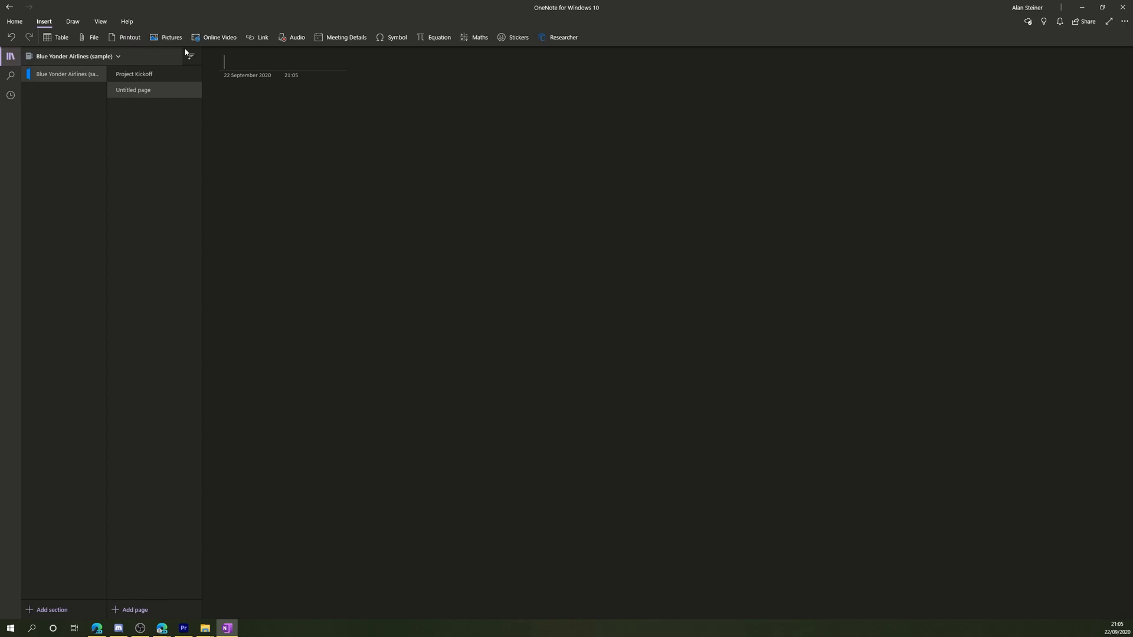
{"action": "left_click", "coordinate": [341, 37]}
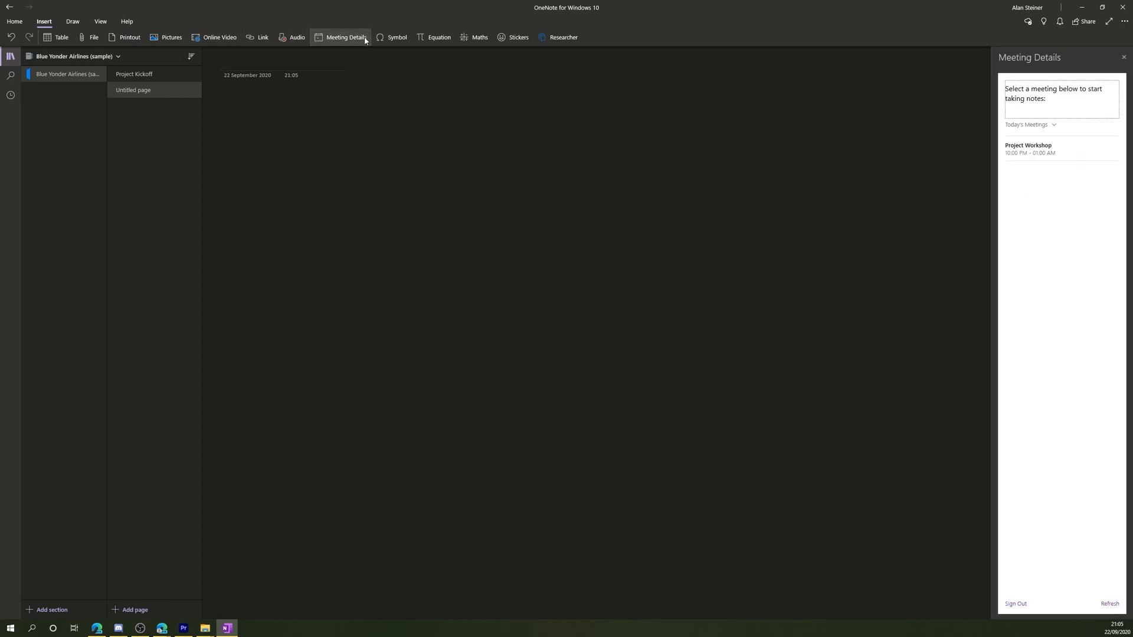
{"action": "left_click", "coordinate": [1028, 148]}
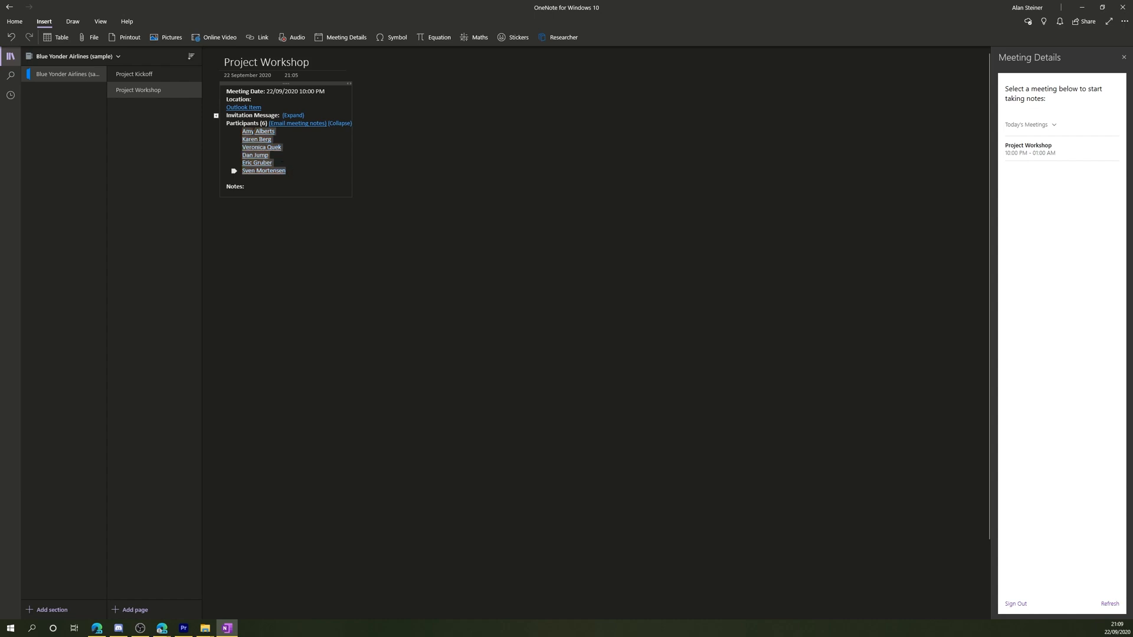
Step: Tag the participant list with To Do checkboxes and tick the attending participants
{"action": "left_click", "coordinate": [13, 22]}
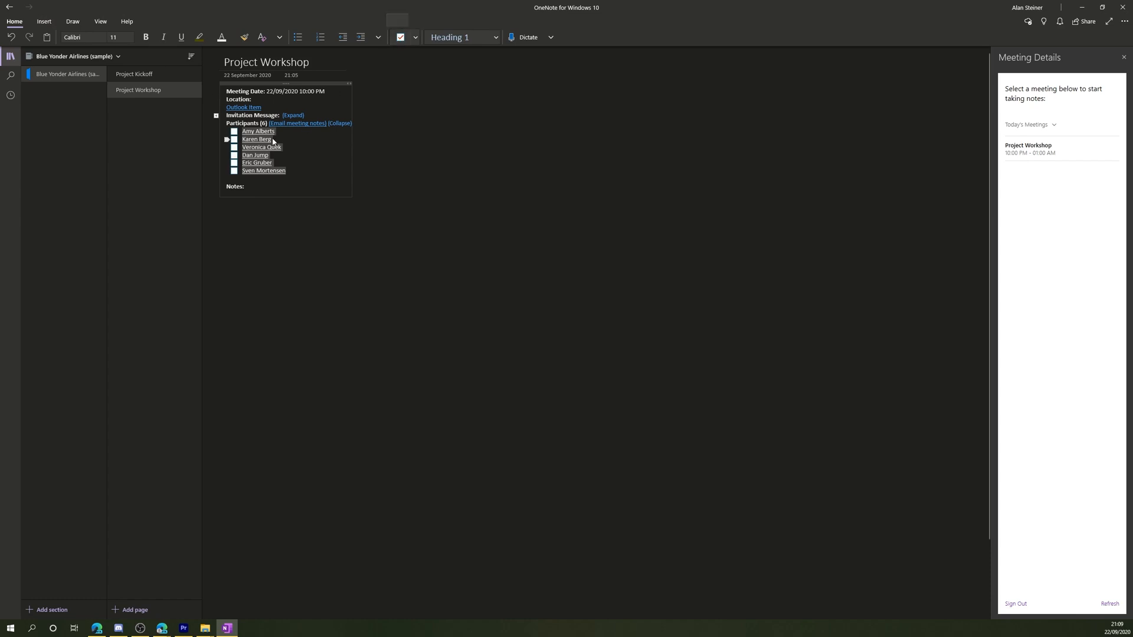
{"action": "left_click", "coordinate": [235, 140]}
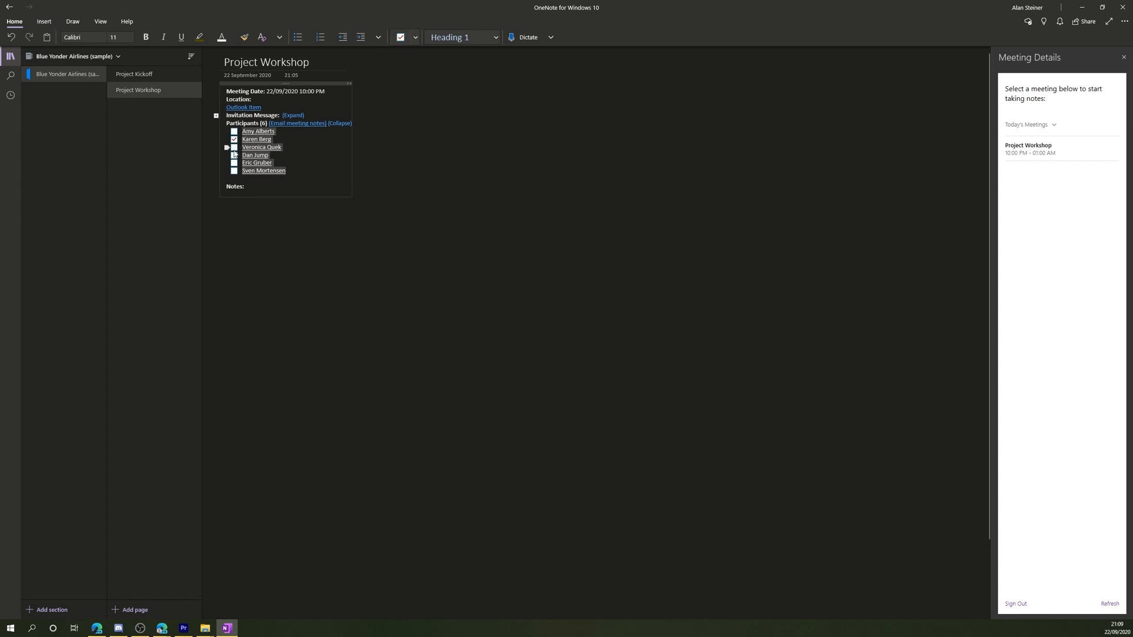
{"action": "left_click", "coordinate": [235, 147]}
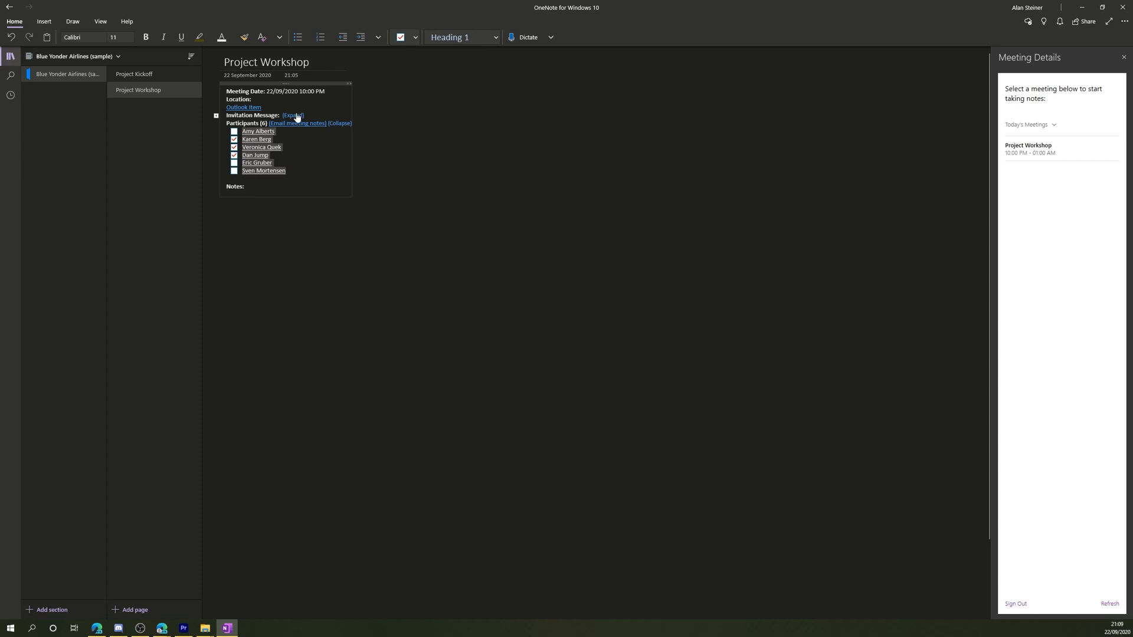
Step: Expand the invitation message agenda and type 'Welcome to the meeting' under Notes
{"action": "left_click", "coordinate": [293, 115]}
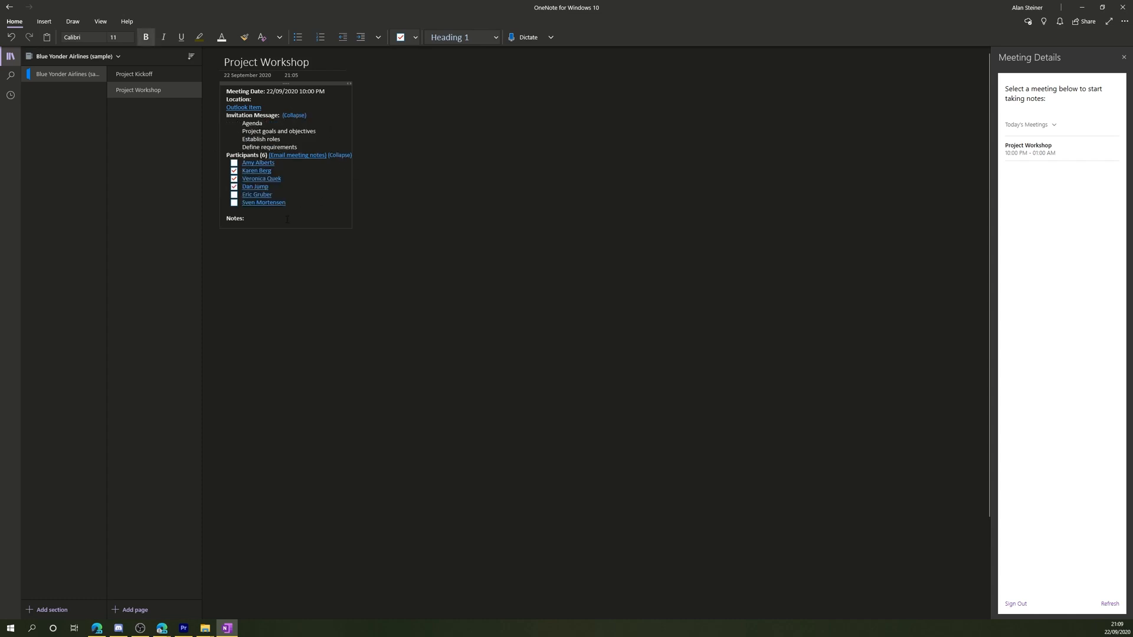
{"action": "type", "text": "W"}
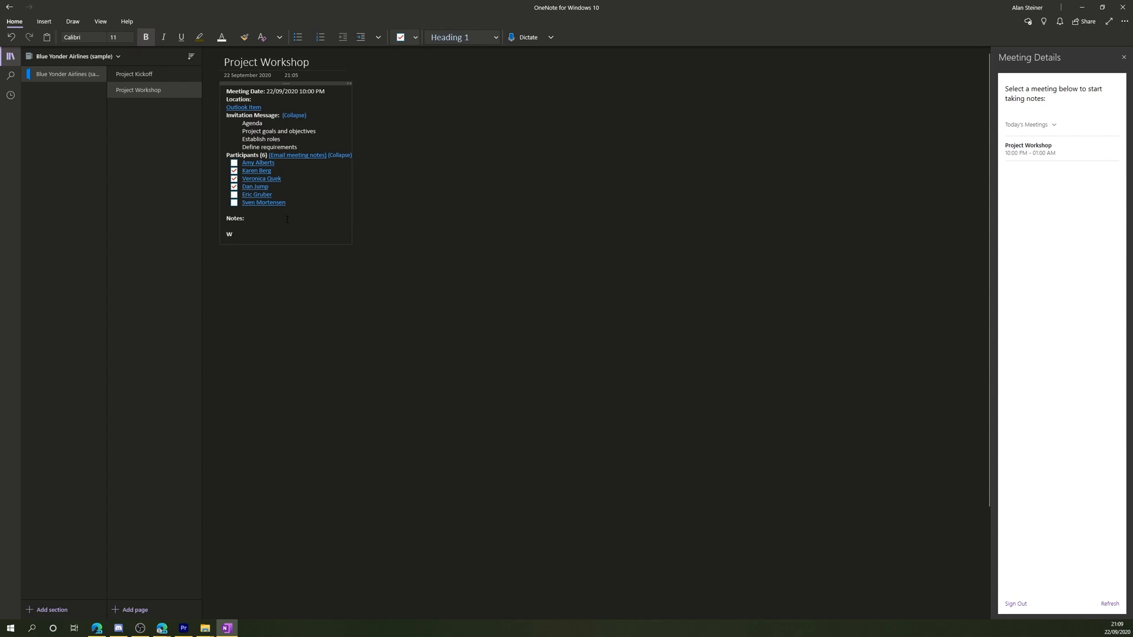
{"action": "type", "text": "Welcome to the me"}
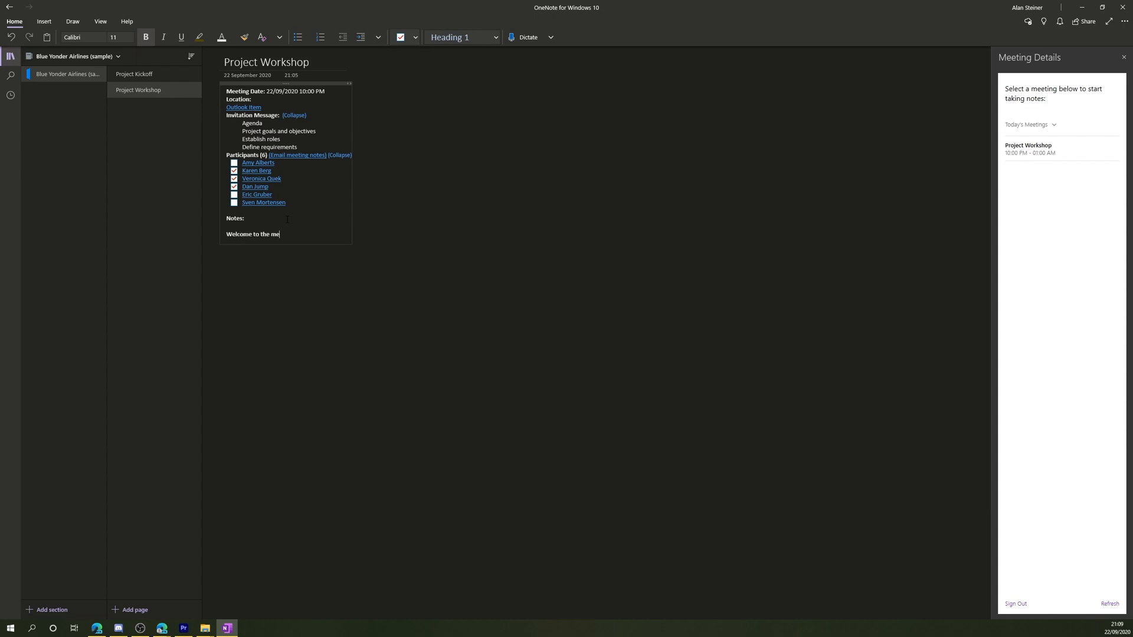
{"action": "type", "text": "eting"}
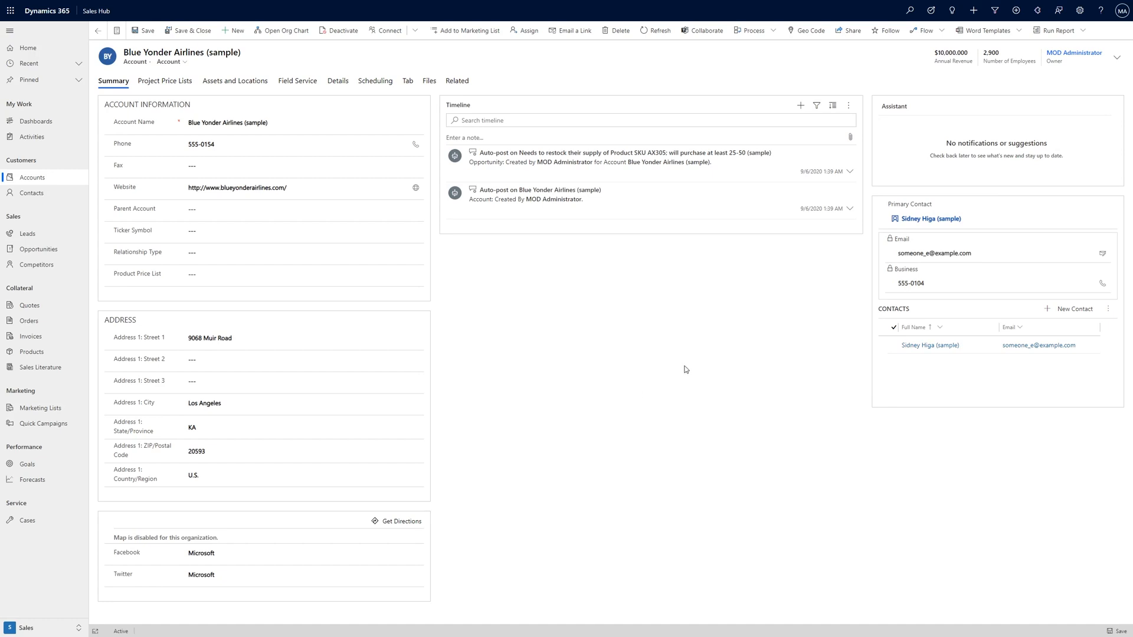
Step: Show the add-activity menu on the Blue Yonder Airlines (sample) timeline
{"action": "left_click", "coordinate": [801, 105]}
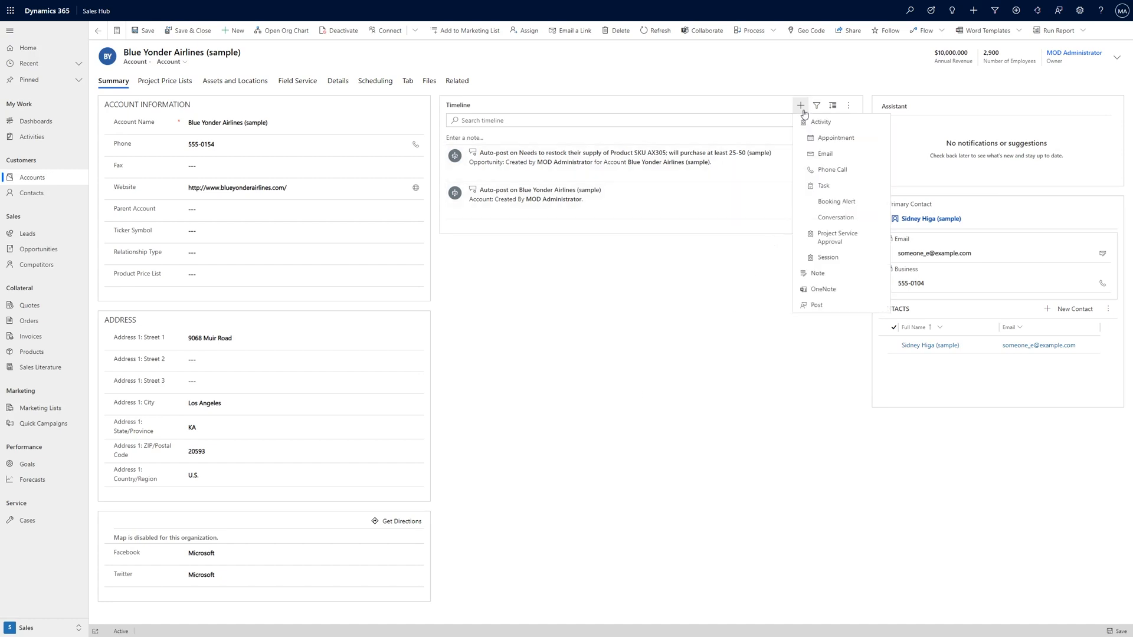